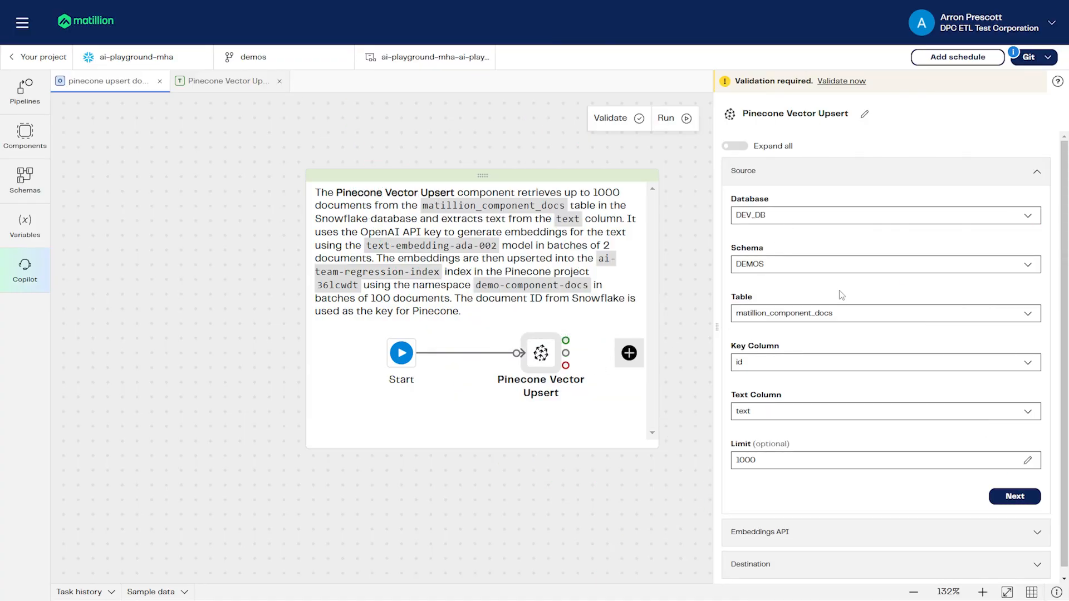
pyautogui.moveTo(855, 534)
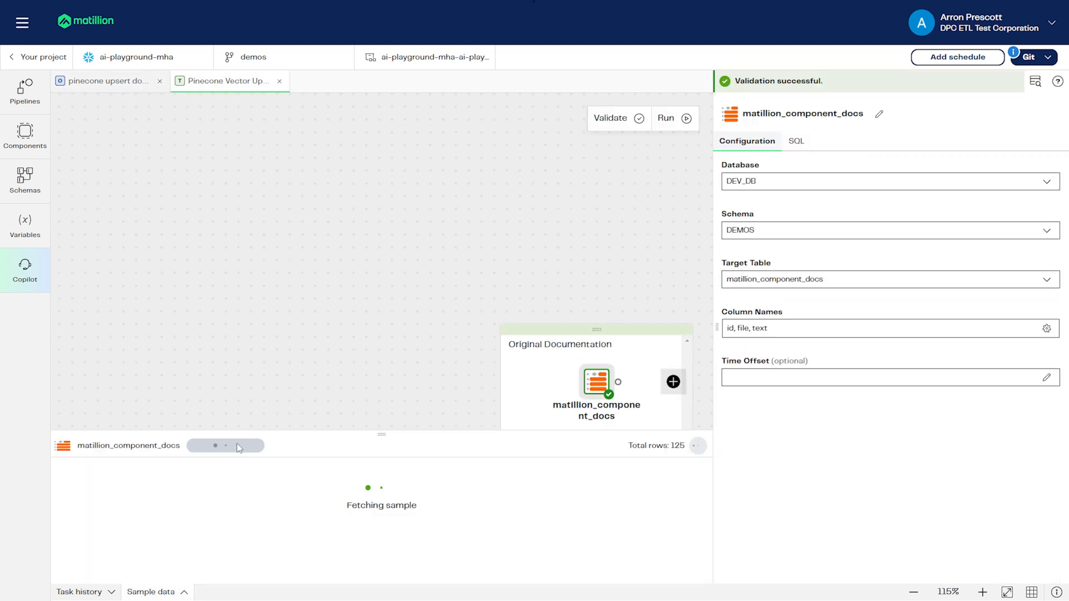
# Step: Sample the matillion_component_docs table and scroll through its 125 id, file and text rows
pyautogui.click(225, 446)
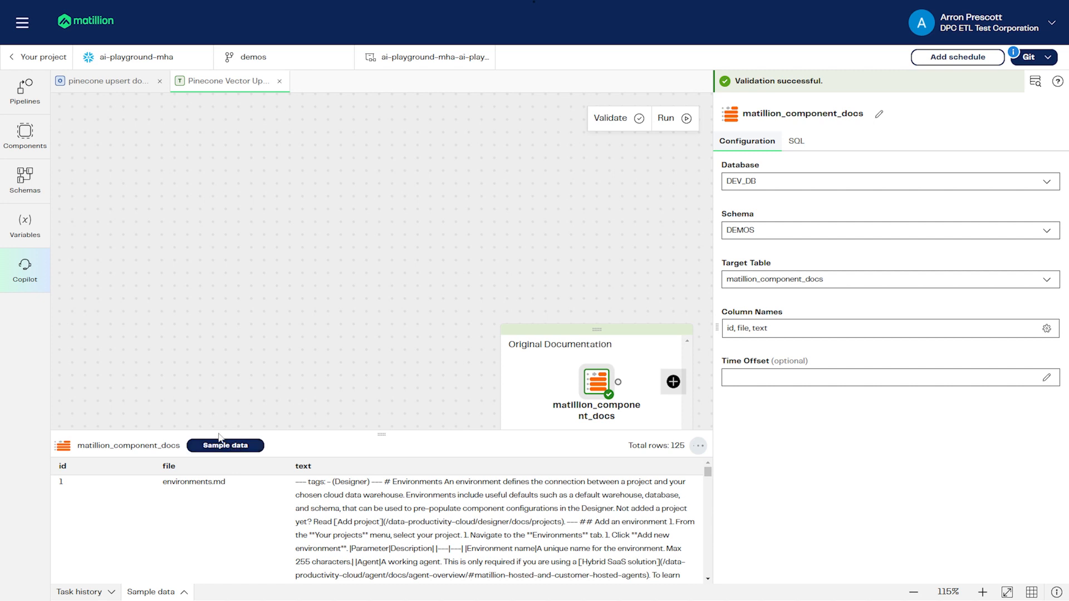
pyautogui.scroll(-3)
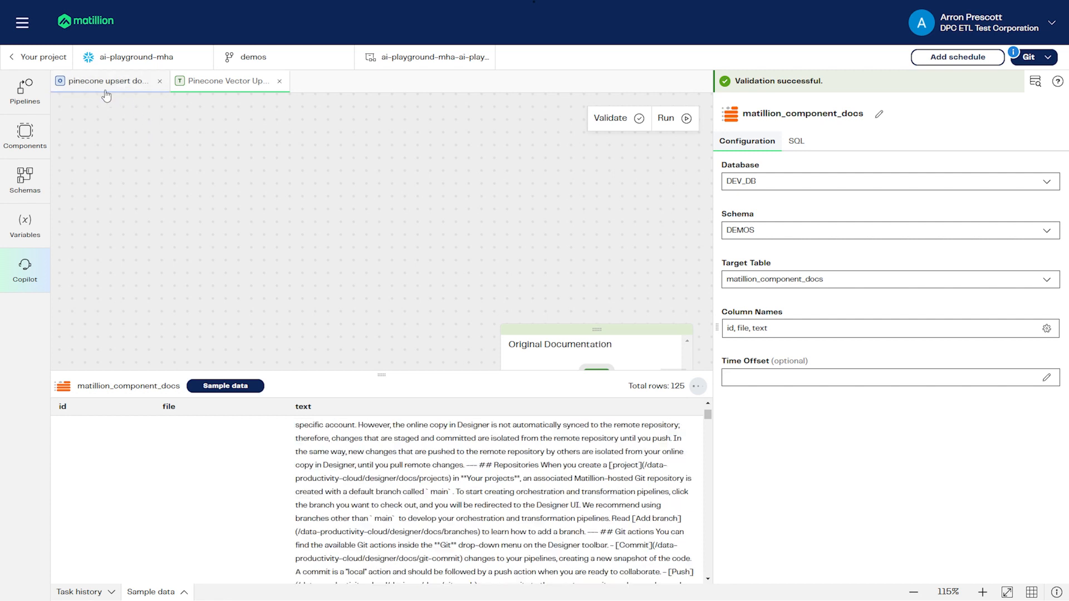
# Step: Review the upsert source (DEV_DB, DEMOS, matillion_component_docs, id, text, limit 1000) and its sample rows
pyautogui.click(223, 81)
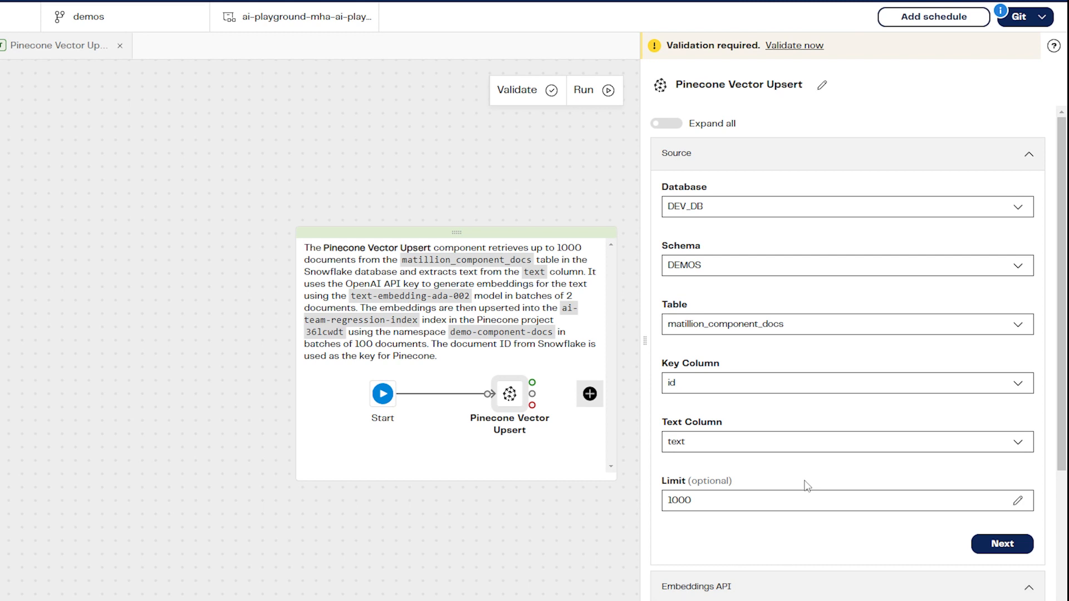
pyautogui.scroll(-3)
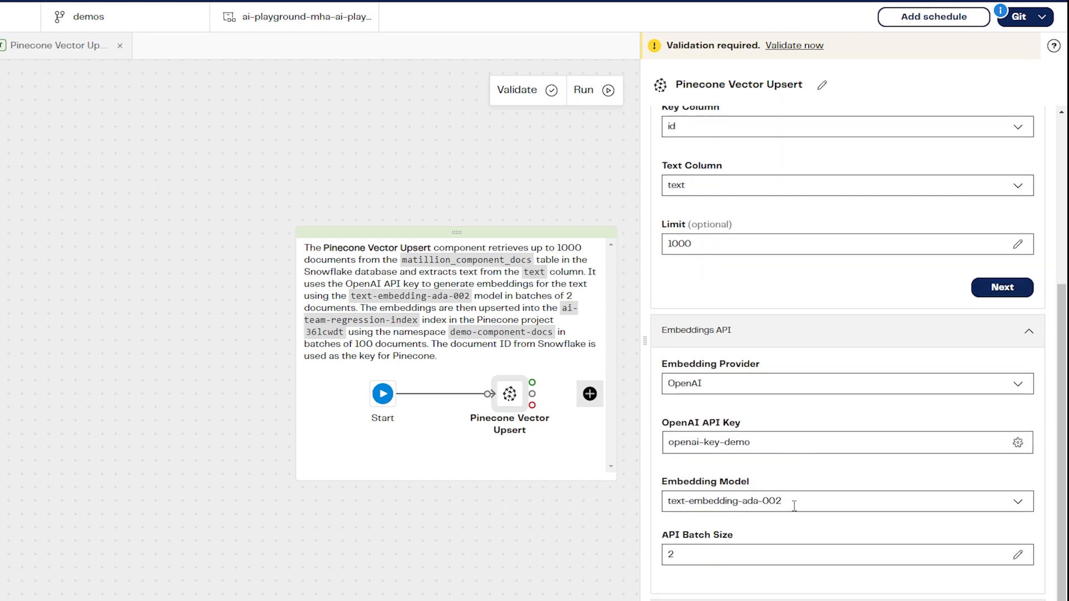
pyautogui.moveTo(621, 529)
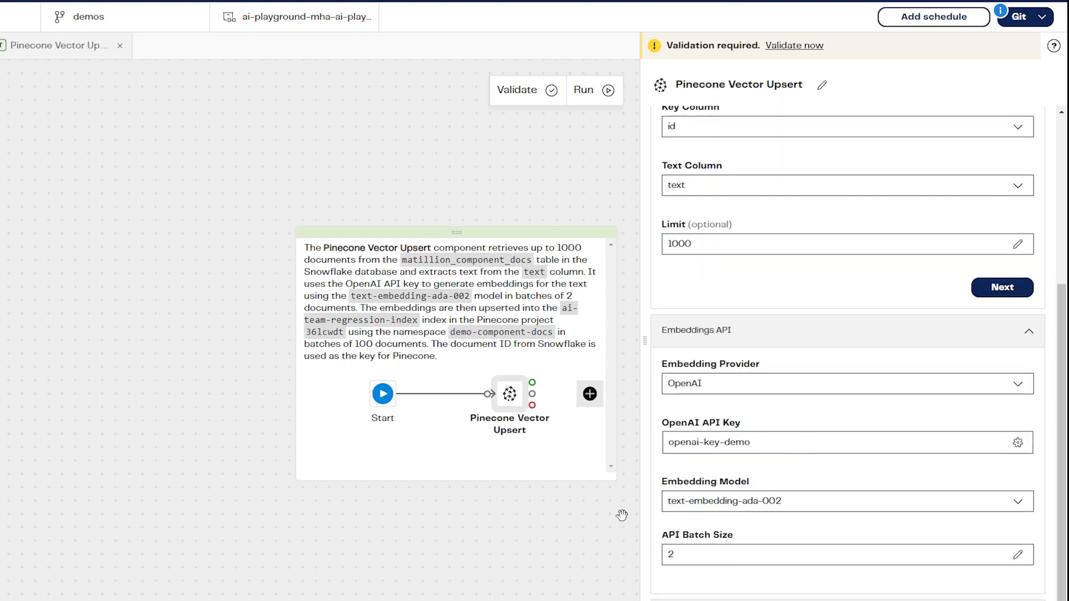
pyautogui.moveTo(577, 518)
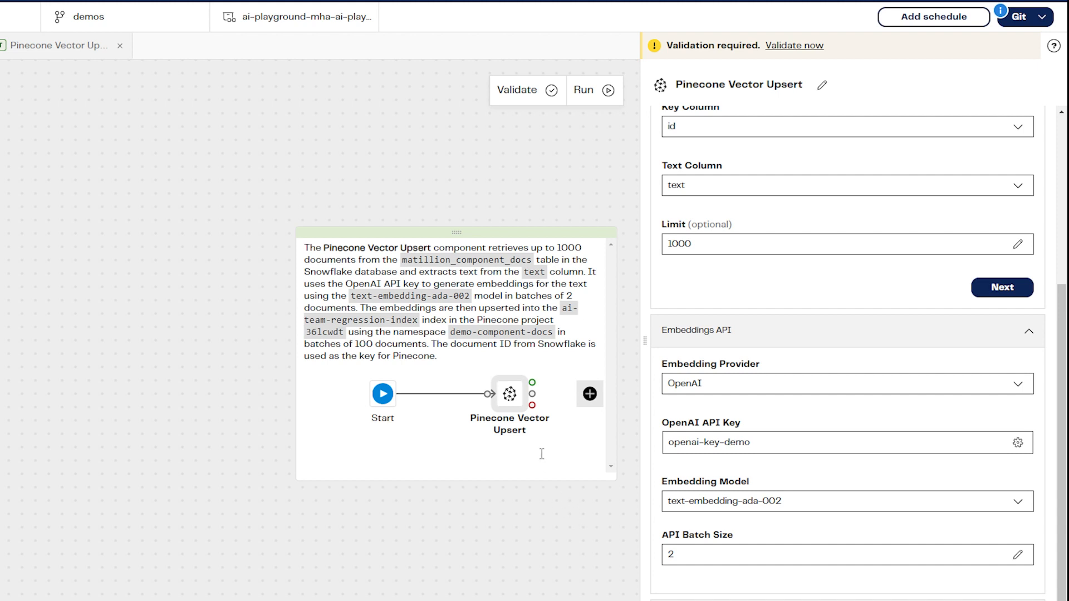
pyautogui.moveTo(529, 427)
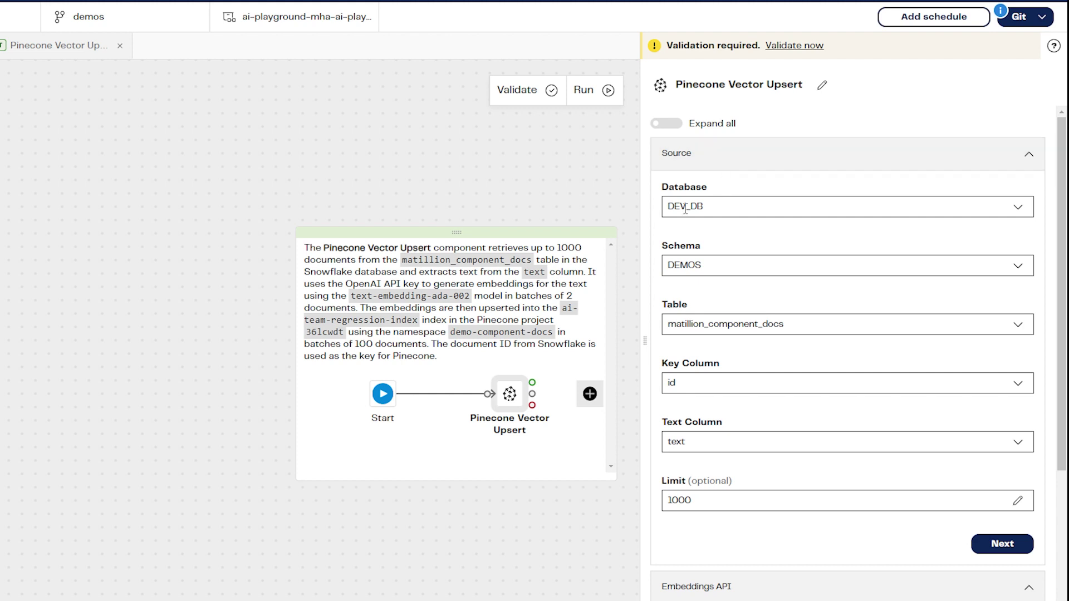
pyautogui.moveTo(815, 321)
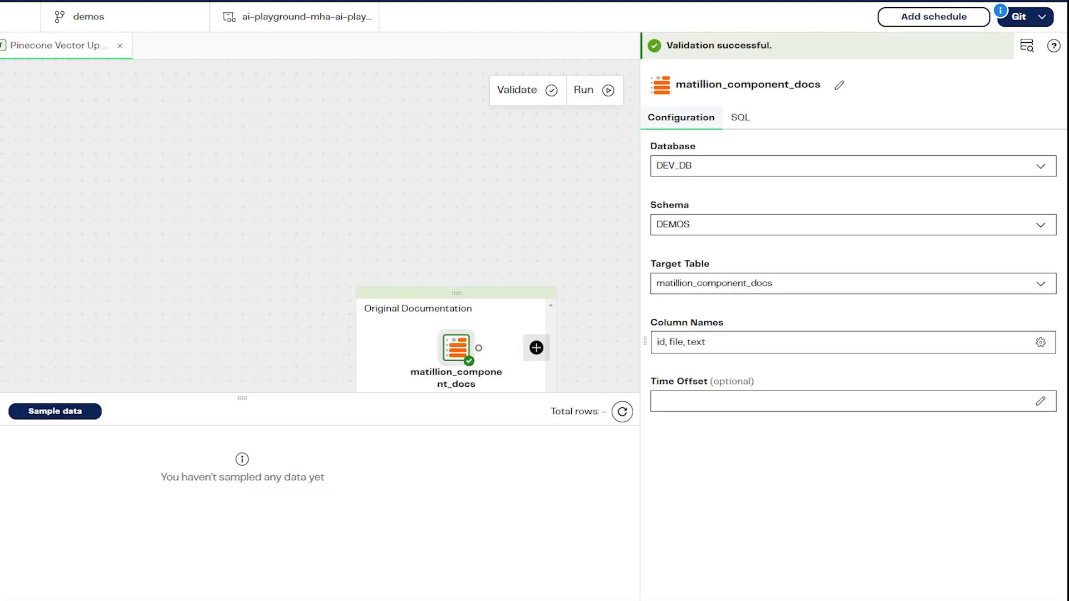
pyautogui.click(54, 411)
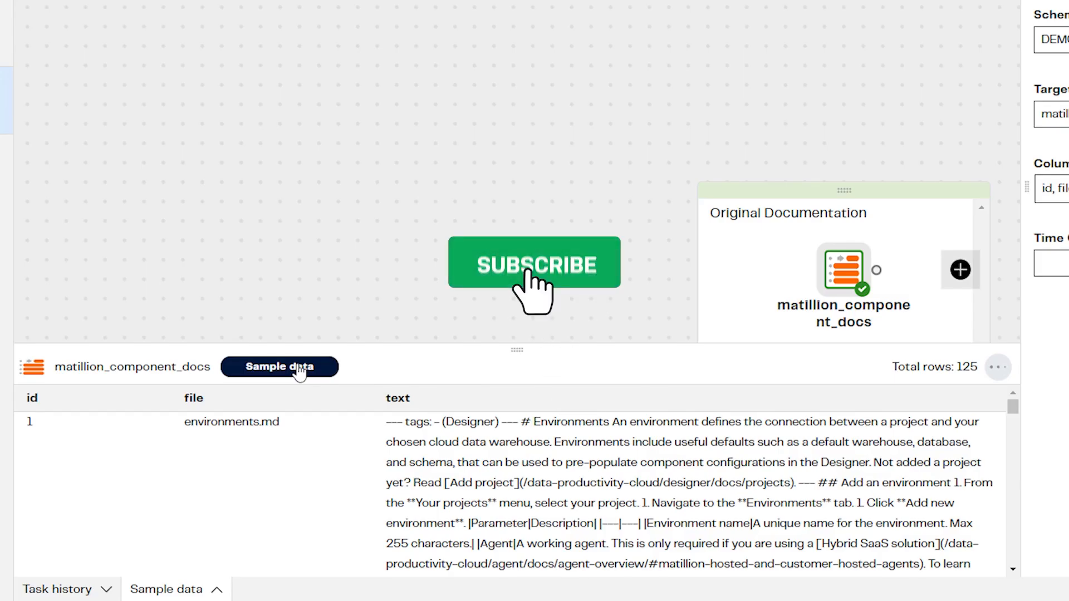
pyautogui.click(534, 262)
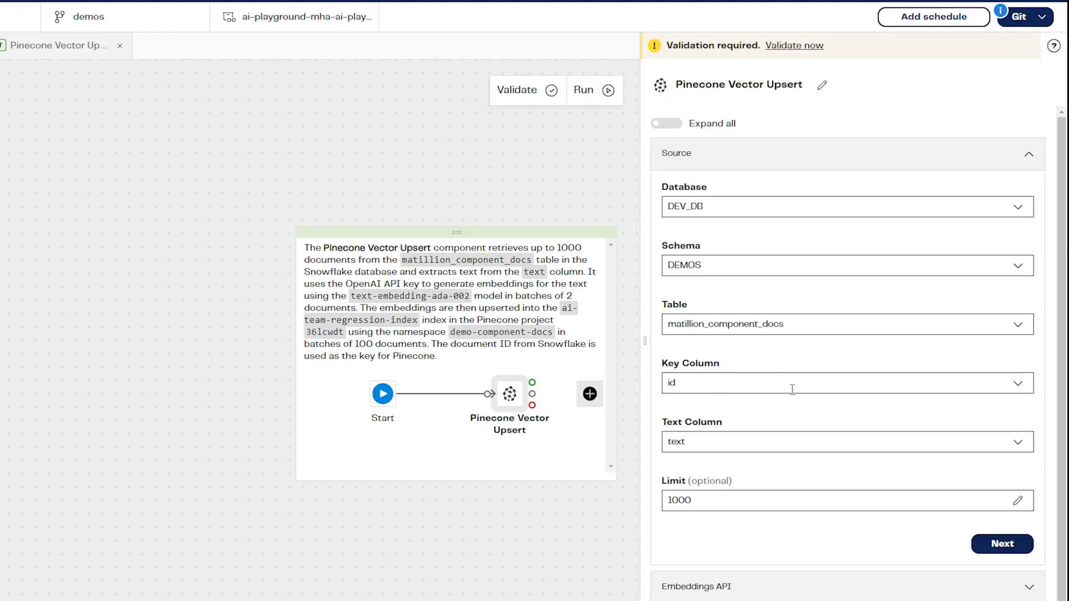
pyautogui.click(845, 442)
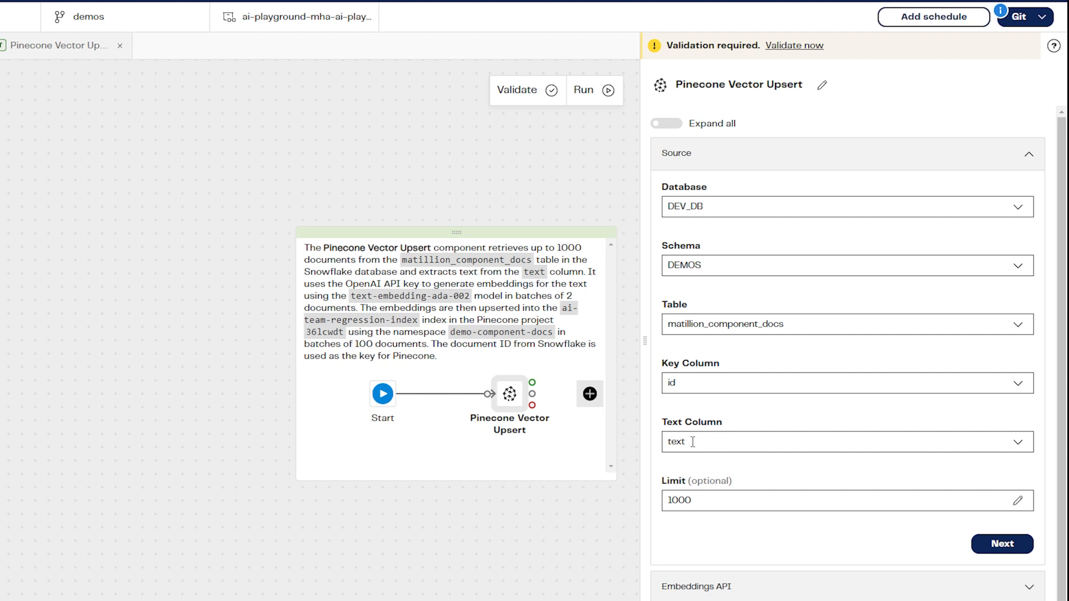
pyautogui.moveTo(712, 442)
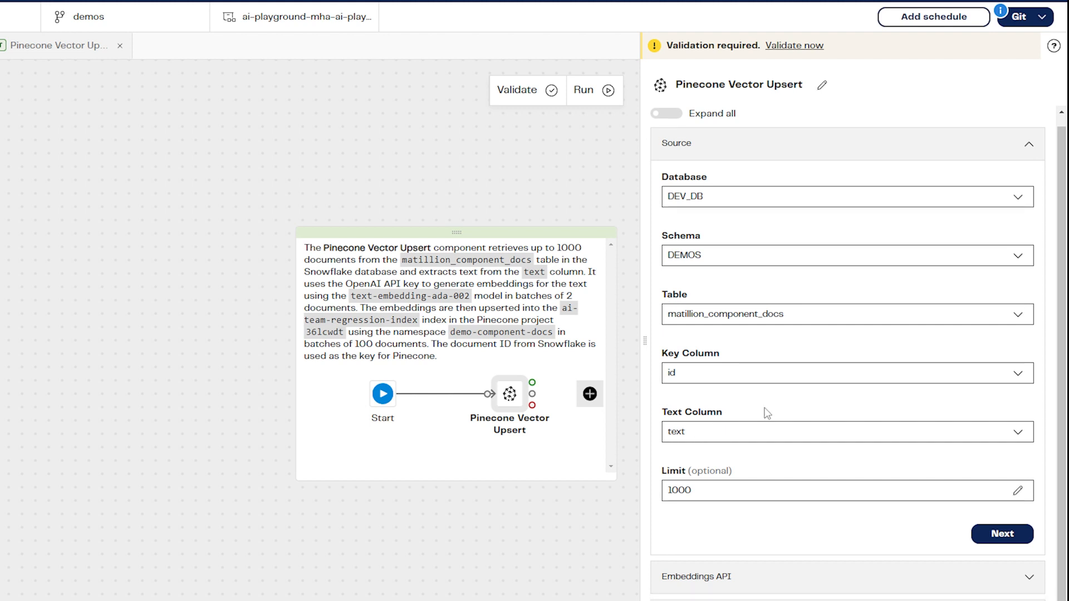
# Step: Choose text-embedding-ada-002 as the OpenAI embedding model, with batch size 2
pyautogui.scroll(-3)
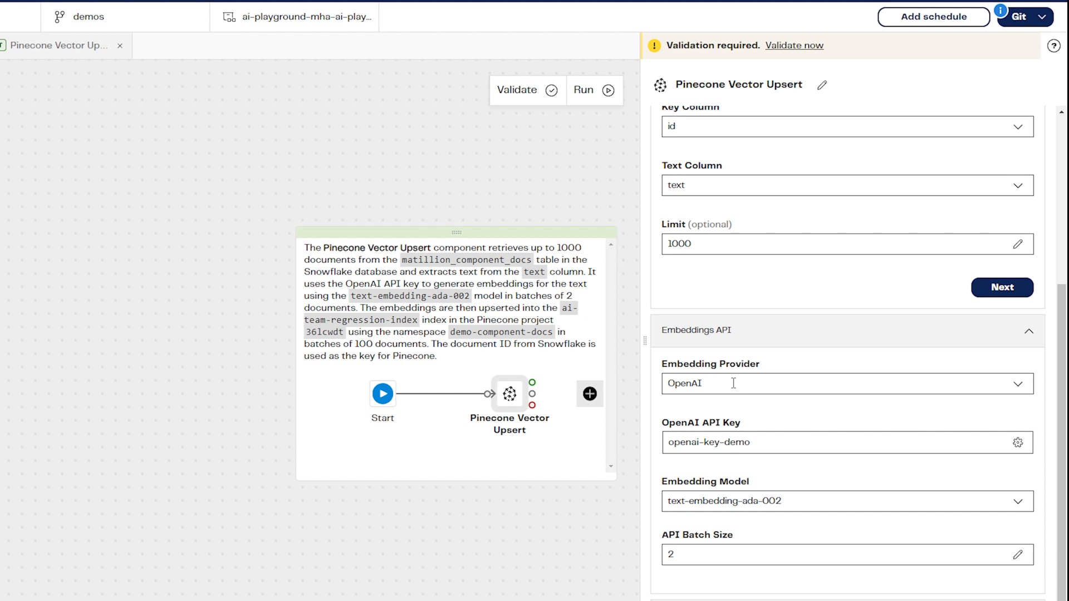
pyautogui.moveTo(741, 406)
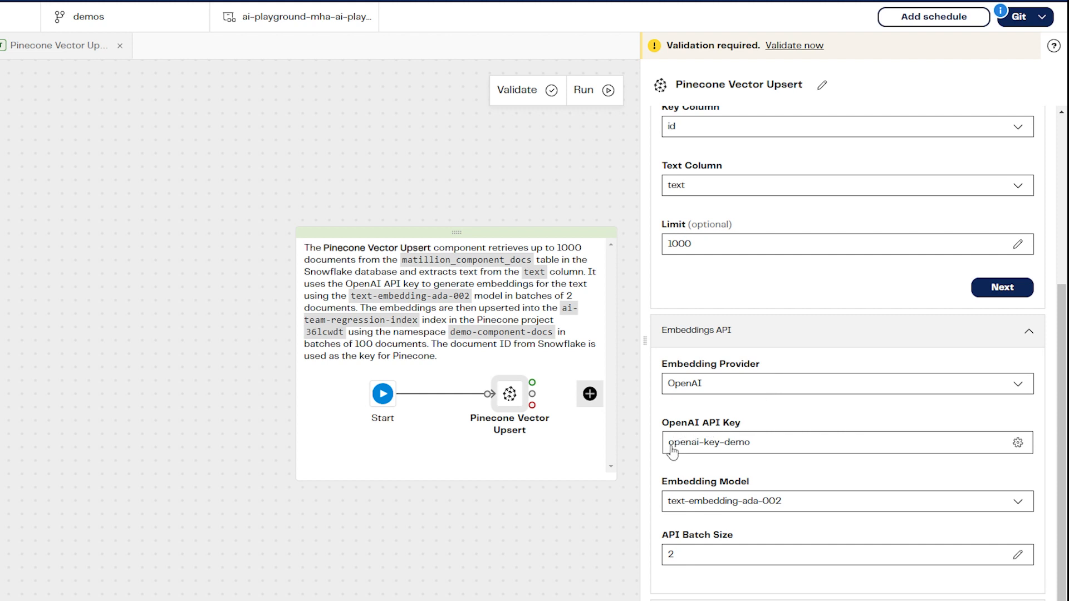
pyautogui.moveTo(695, 459)
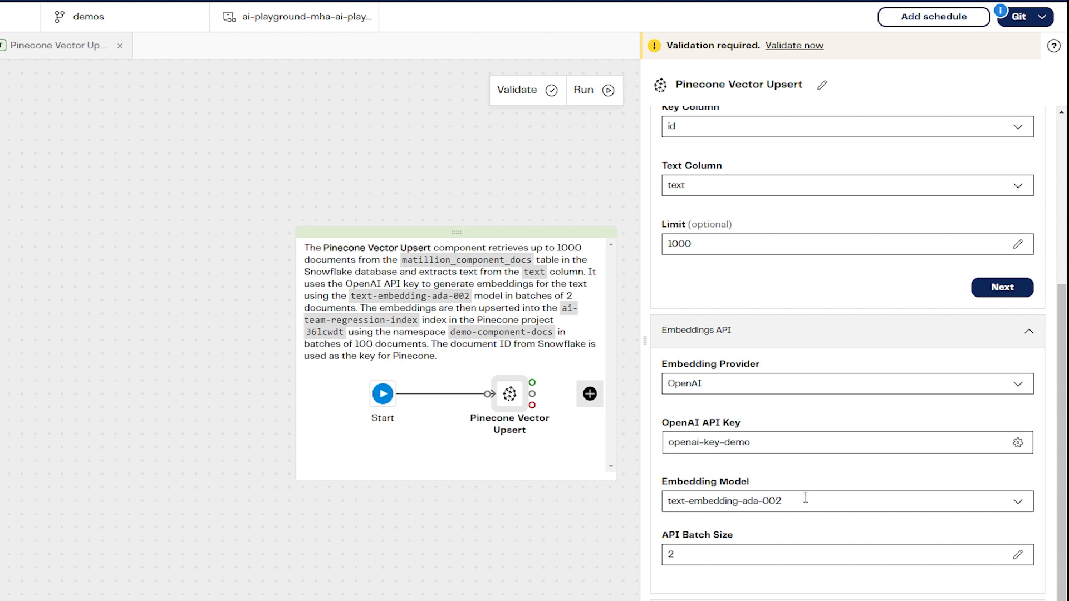
pyautogui.click(843, 516)
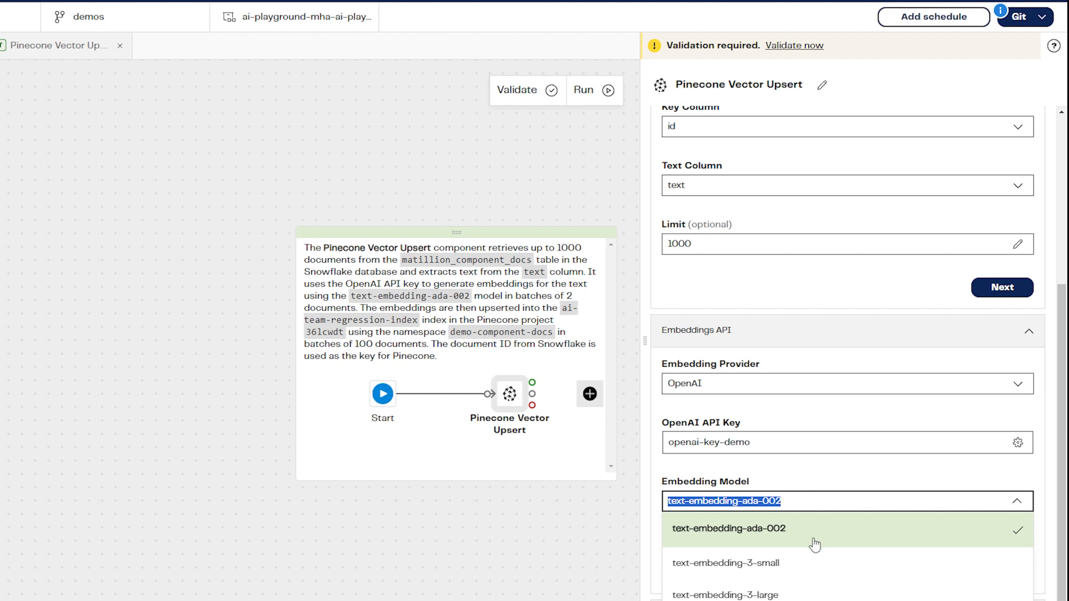
pyautogui.click(730, 529)
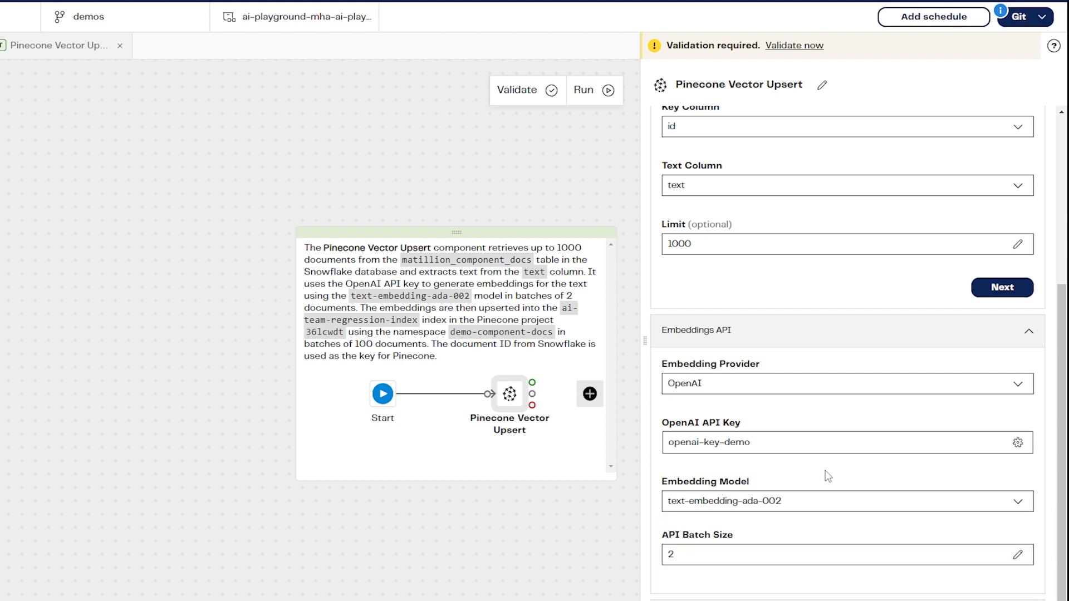
pyautogui.moveTo(836, 599)
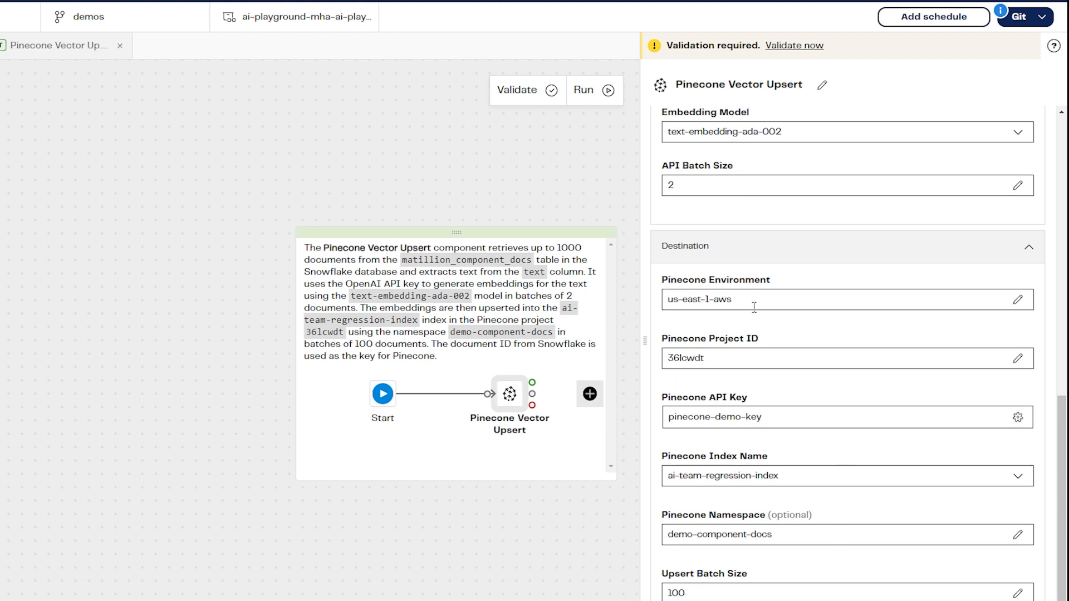
pyautogui.moveTo(840, 505)
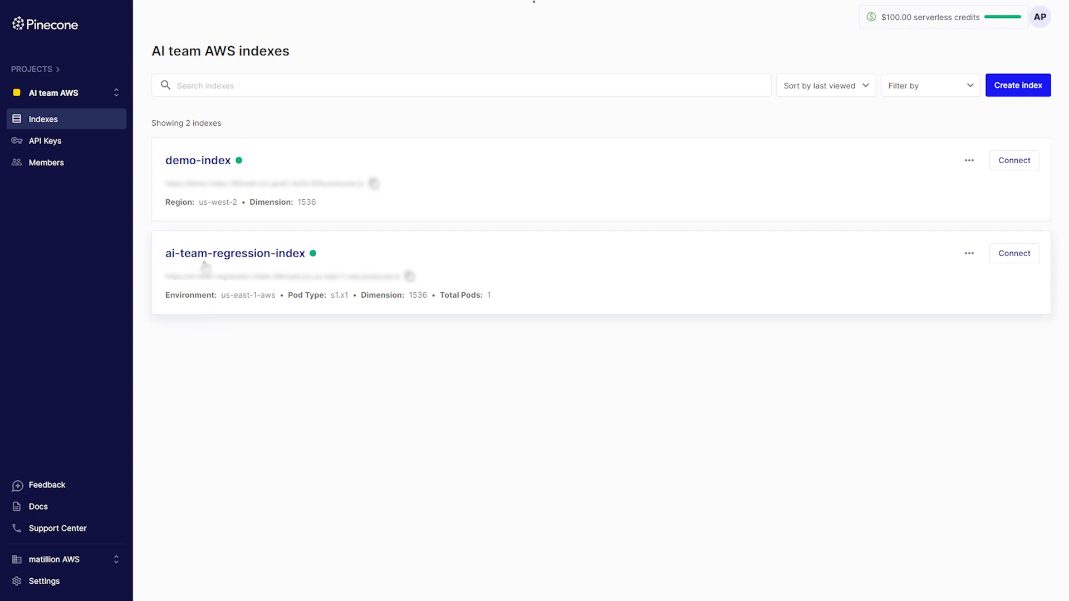
pyautogui.moveTo(196, 258)
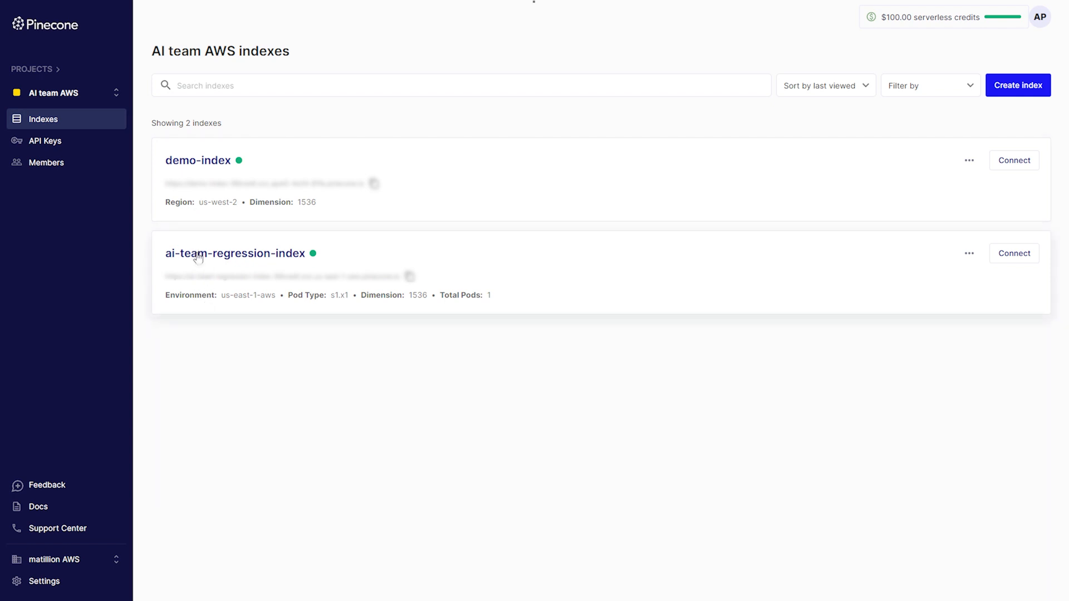
pyautogui.moveTo(216, 306)
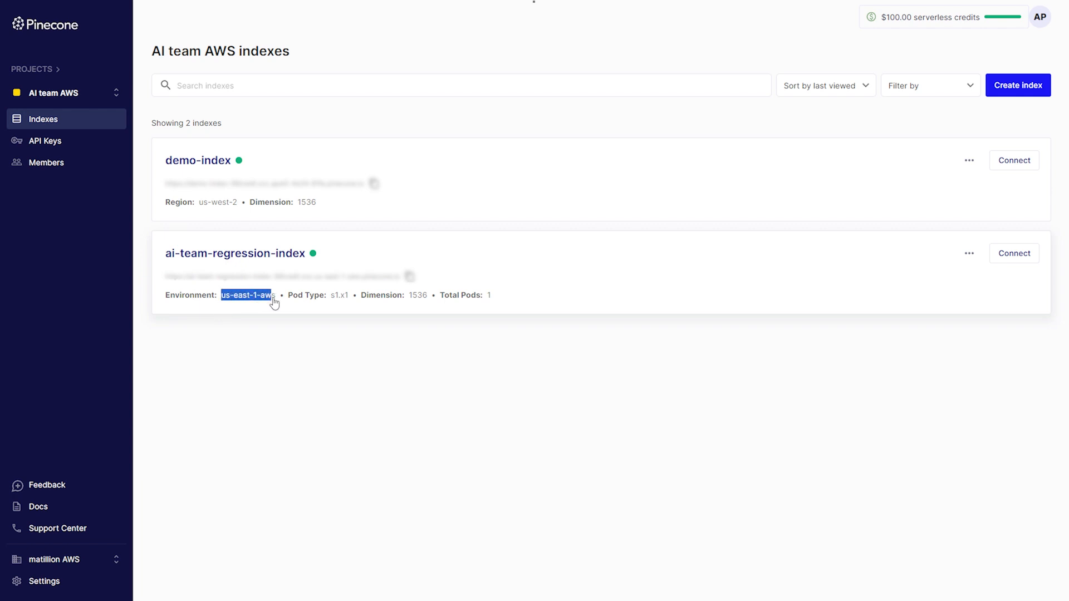
# Step: Open ai-team-regression-index in Pinecone and list its namespaces, including demo-component-docs
pyautogui.click(235, 253)
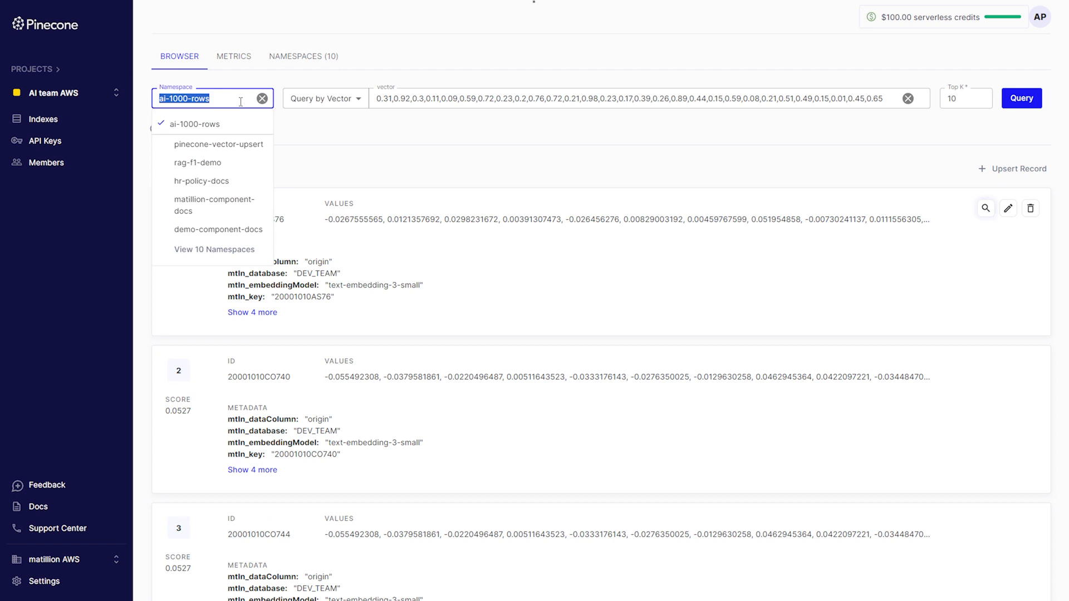
pyautogui.click(218, 230)
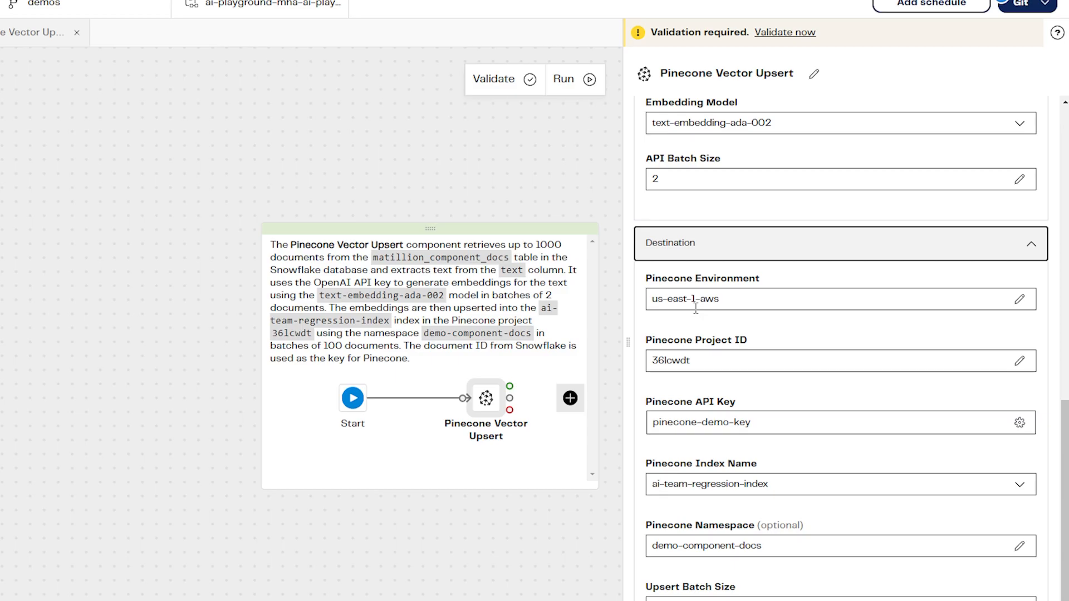
pyautogui.moveTo(791, 343)
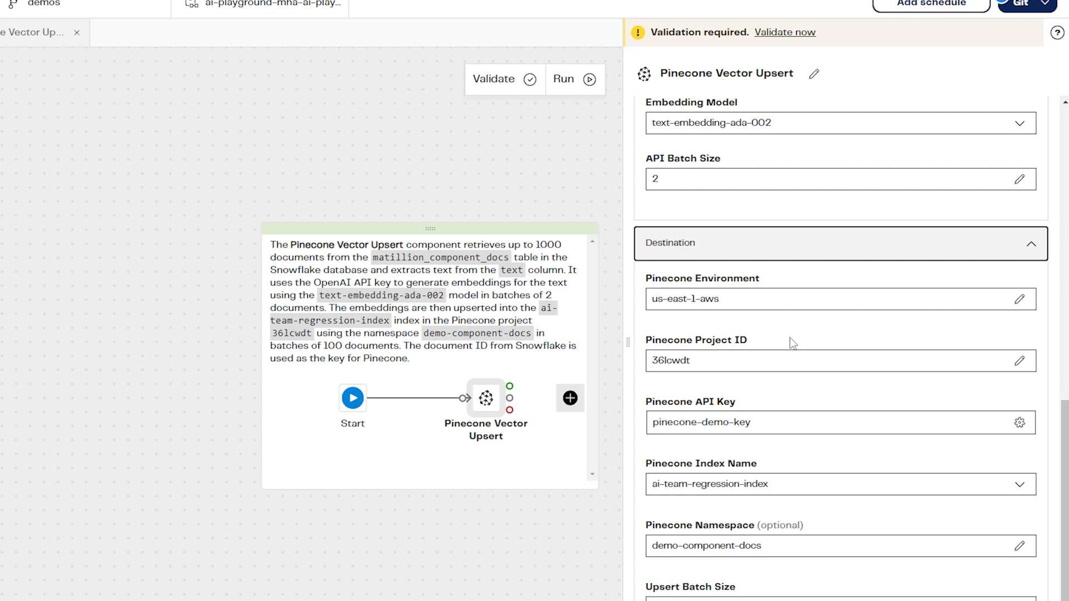
pyautogui.moveTo(784, 349)
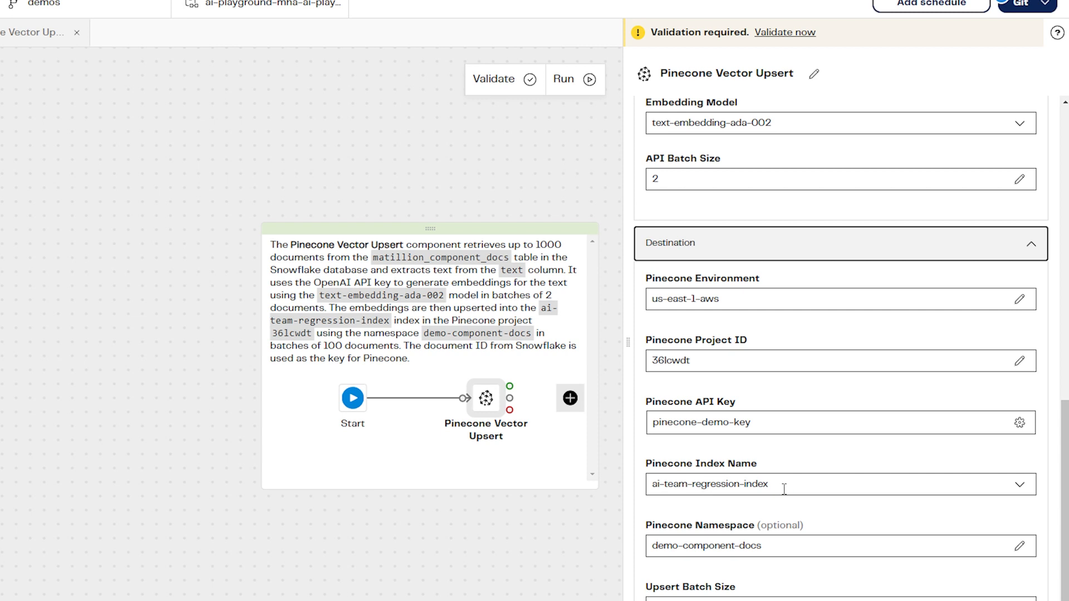
pyautogui.moveTo(782, 560)
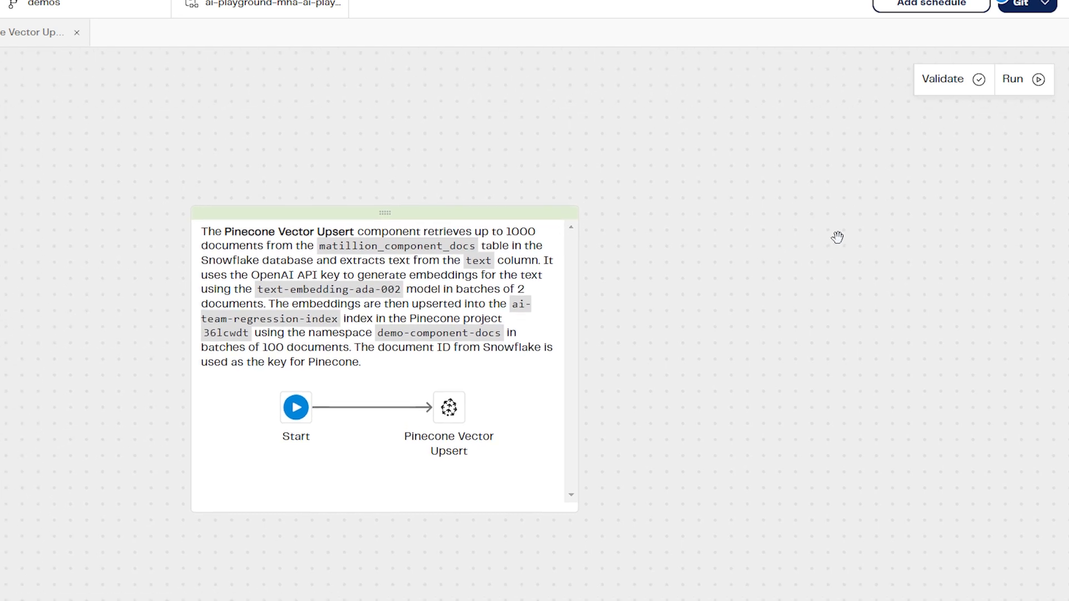
pyautogui.moveTo(948, 117)
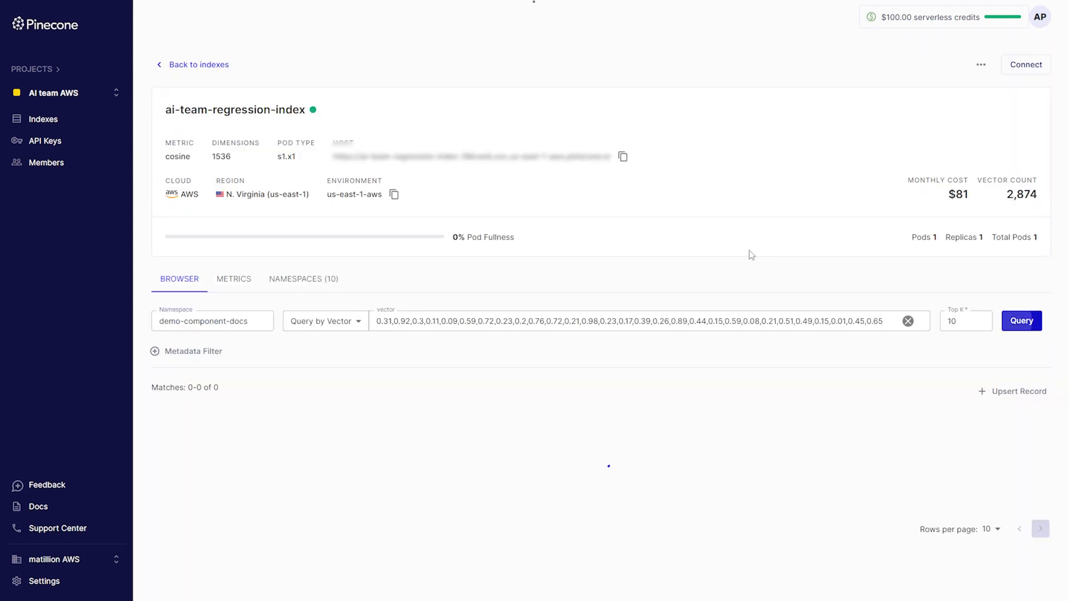
# Step: Query demo-component-docs for 10 records and expand record 93's full metadata
pyautogui.click(1020, 320)
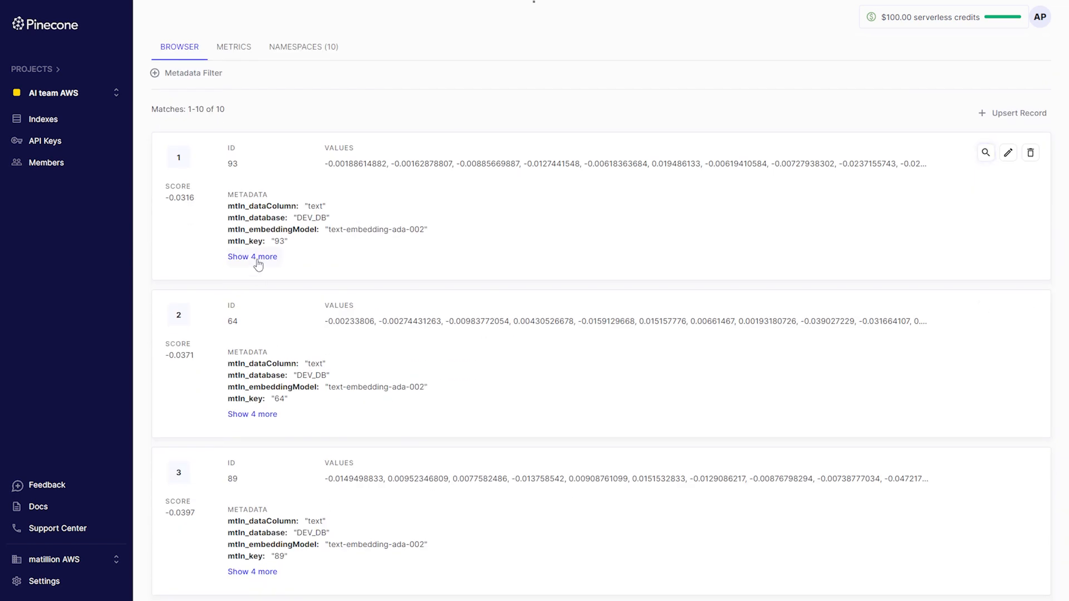
pyautogui.click(253, 256)
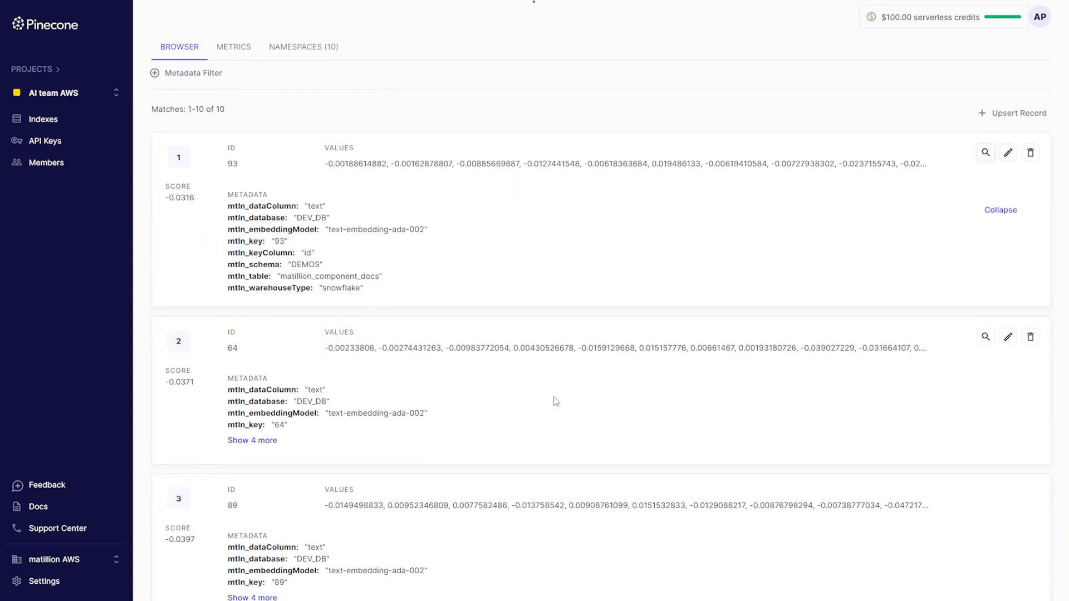
pyautogui.moveTo(560, 447)
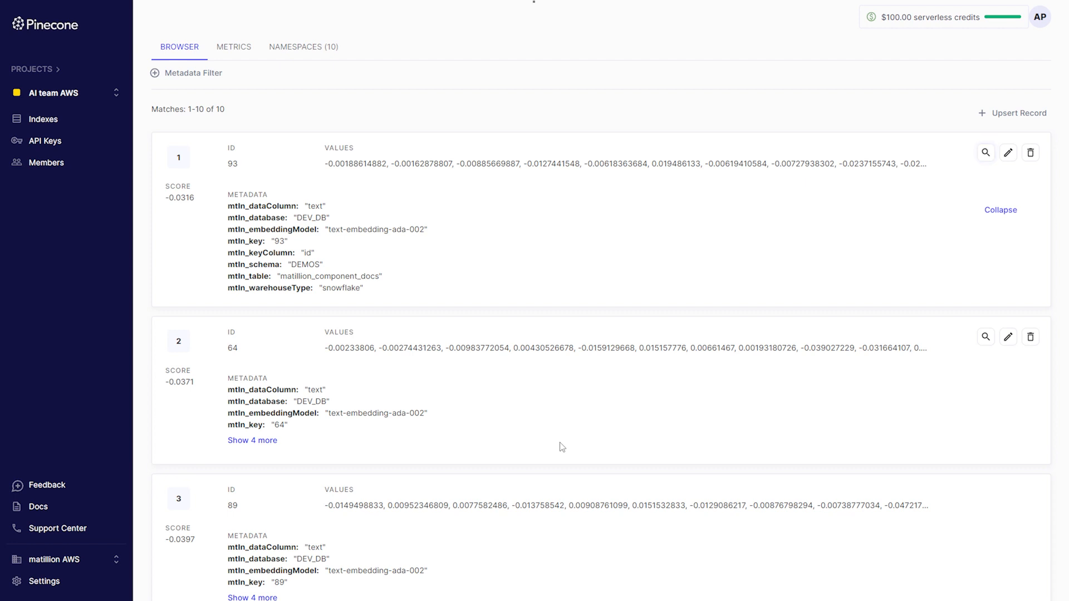
pyautogui.moveTo(563, 449)
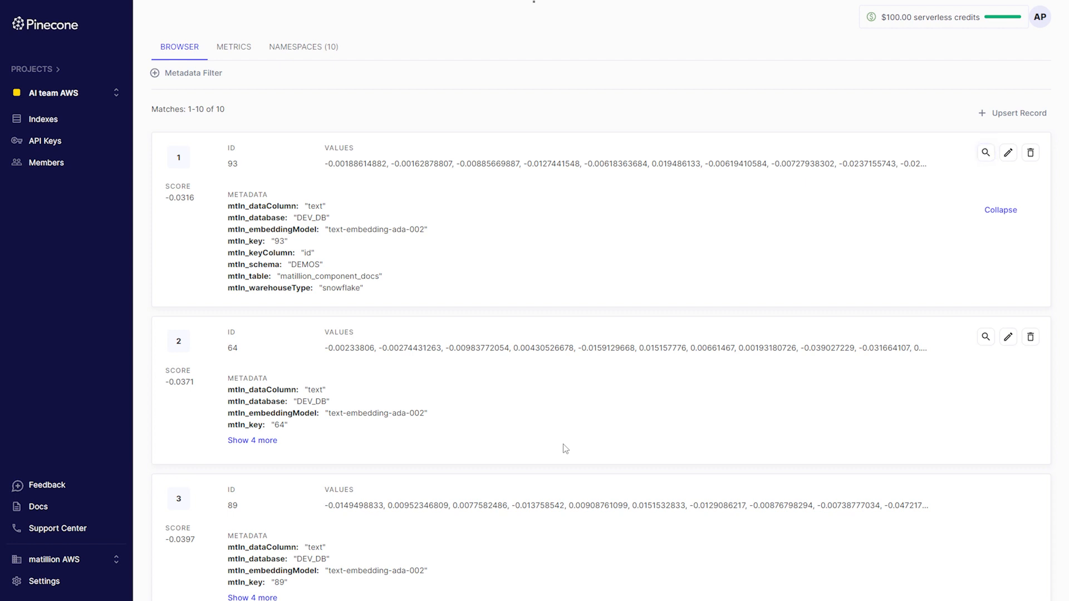